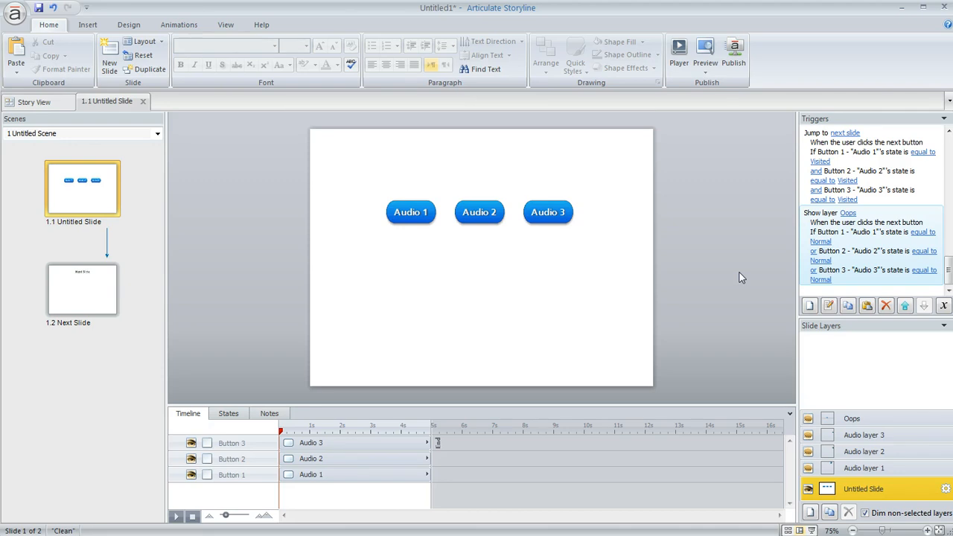
pyautogui.moveTo(670, 309)
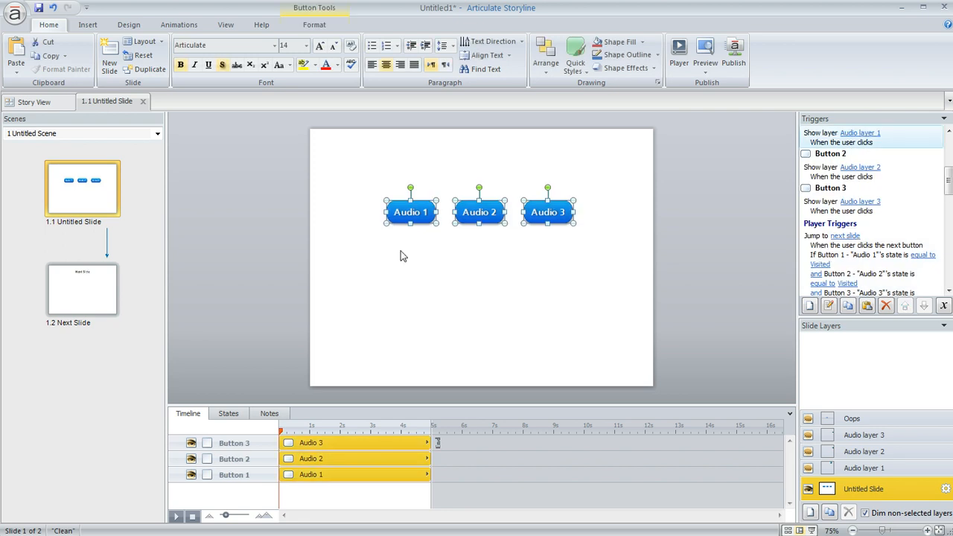
pyautogui.moveTo(569, 241)
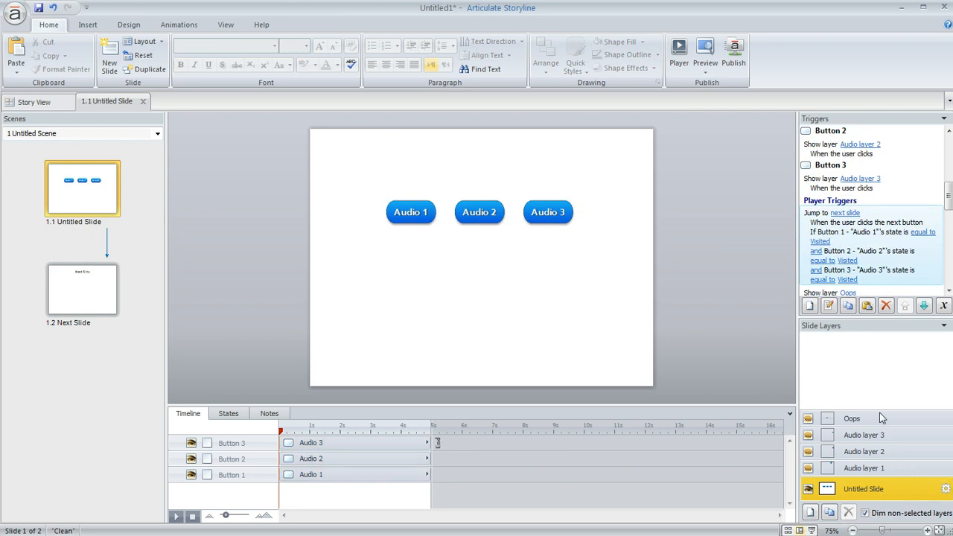
# Open Audio layer 3 in the Slide Layers panel to view its speaker icon and hide trigger.
pyautogui.click(862, 467)
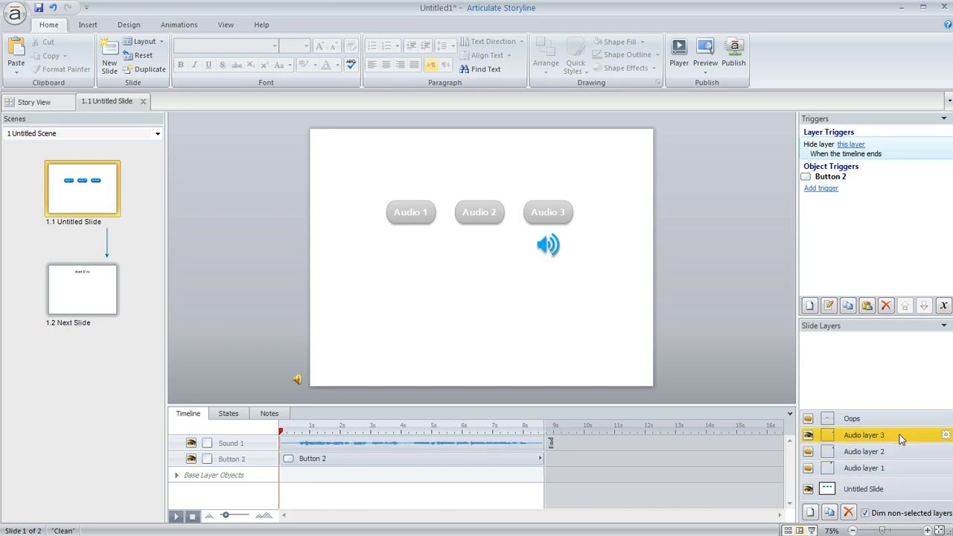
# From the base layer, select the Audio 1 button and inspect its Show layer trigger.
pyautogui.click(863, 488)
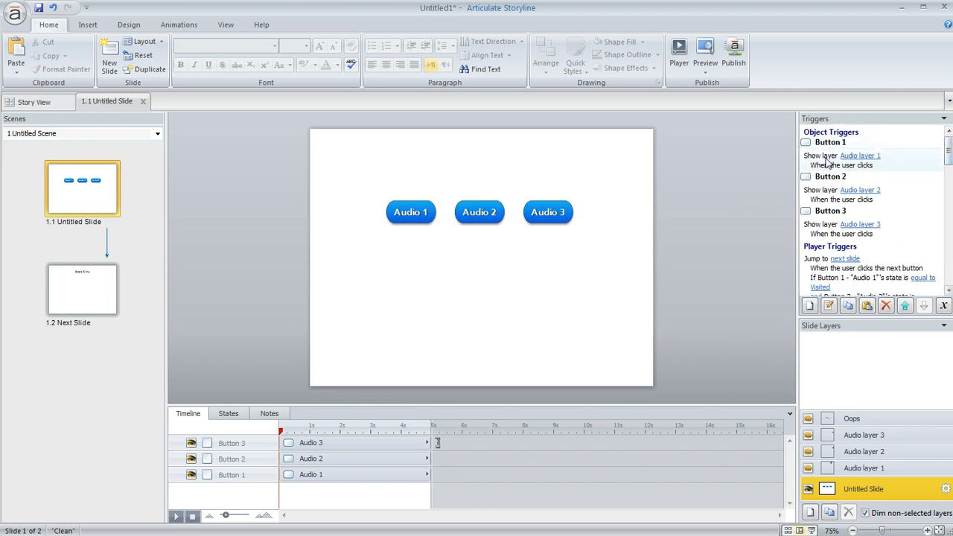
pyautogui.click(410, 212)
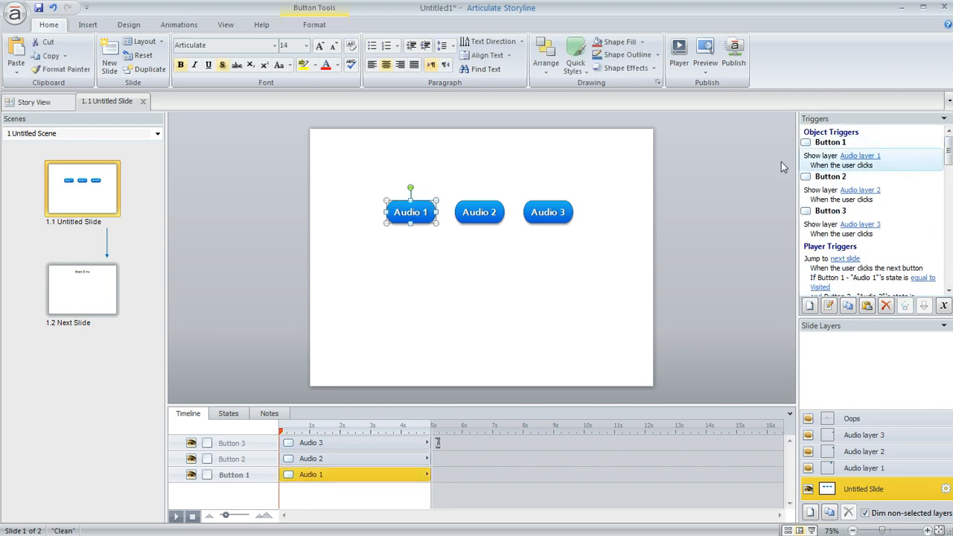
pyautogui.moveTo(877, 165)
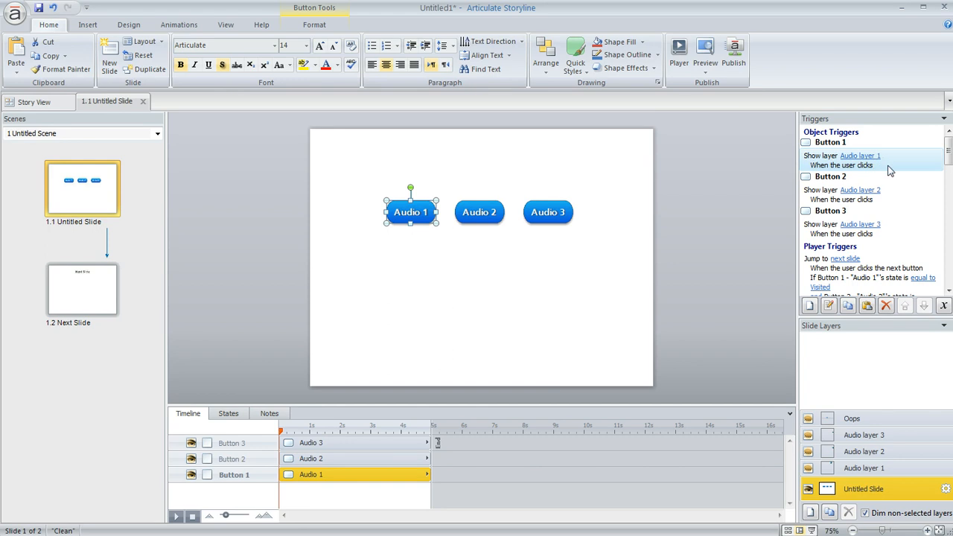
pyautogui.click(547, 212)
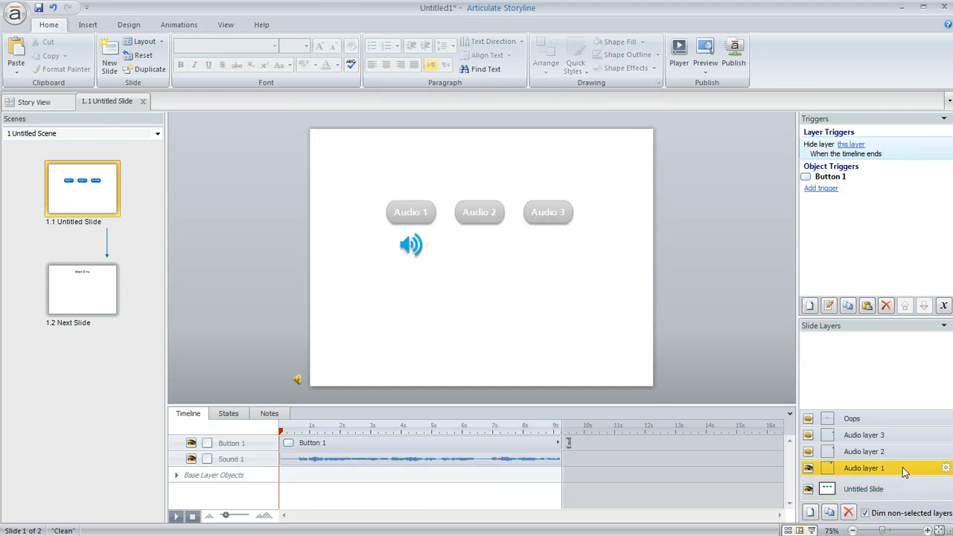
pyautogui.click(410, 244)
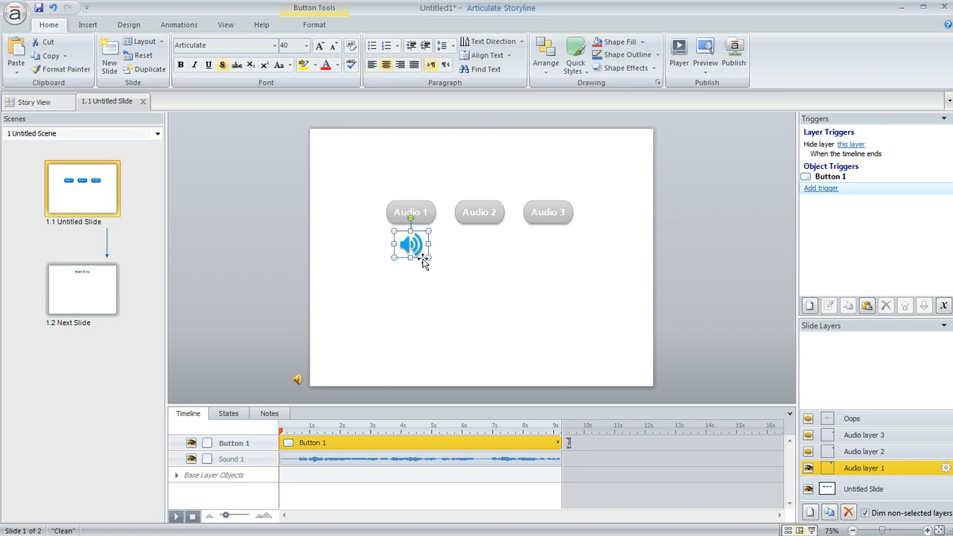
pyautogui.click(372, 459)
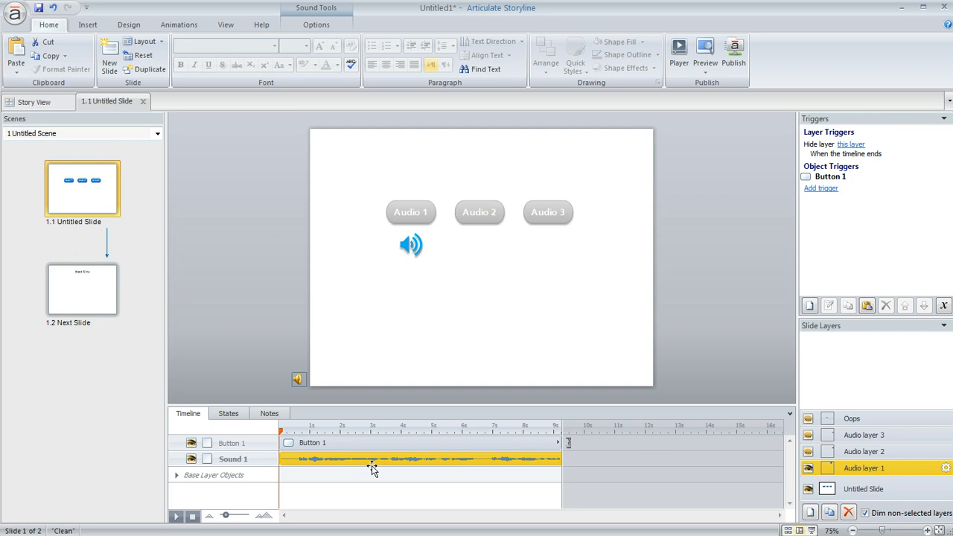
pyautogui.moveTo(393, 474)
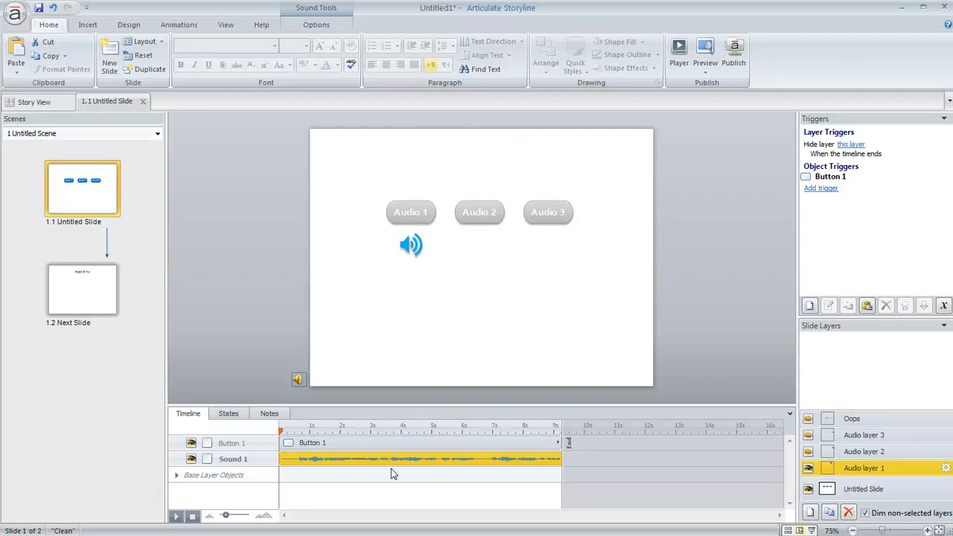
pyautogui.moveTo(892, 474)
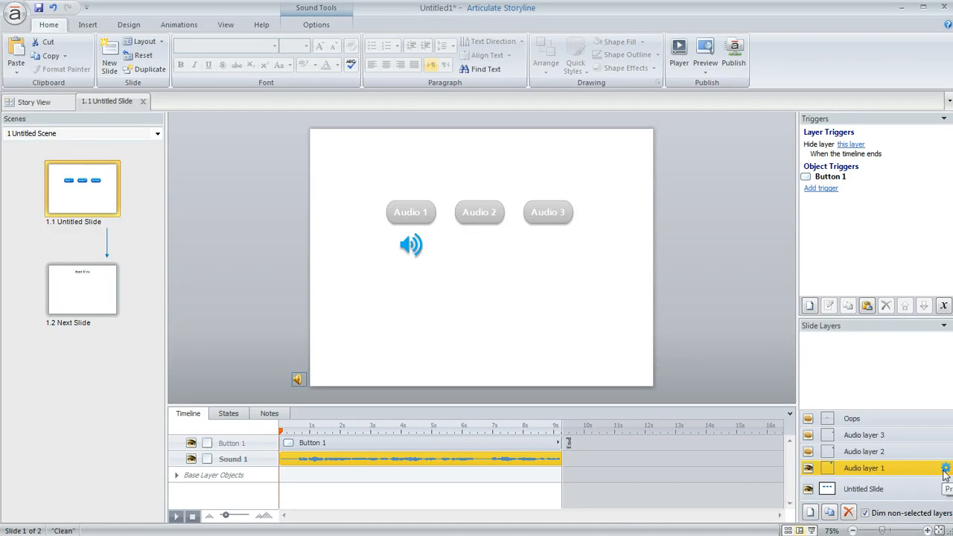
pyautogui.click(945, 468)
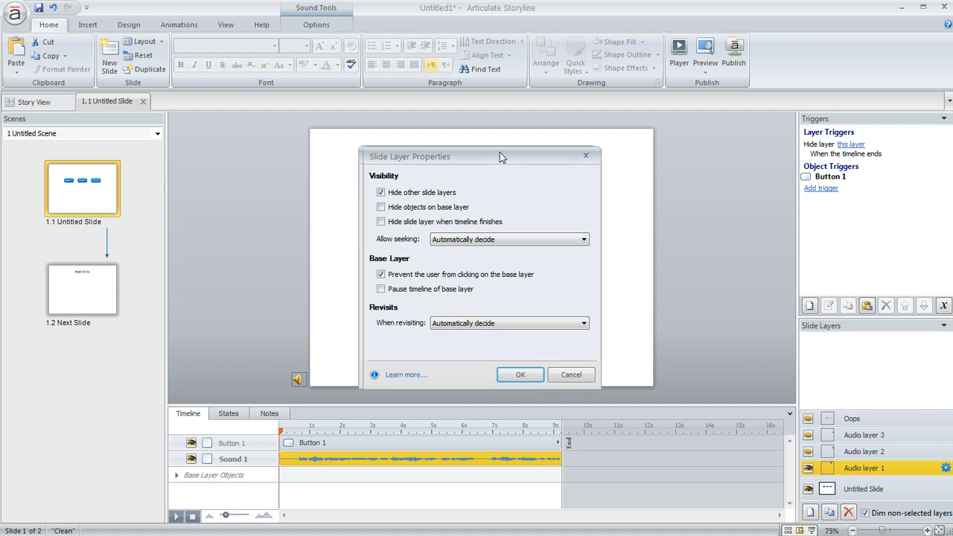
pyautogui.moveTo(503, 156); pyautogui.dragTo(698, 97)
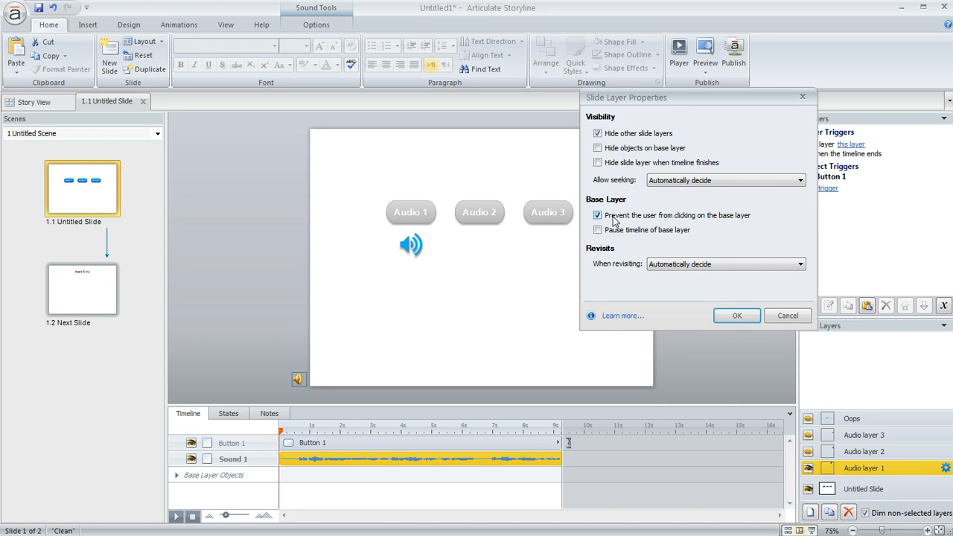
pyautogui.moveTo(614, 223)
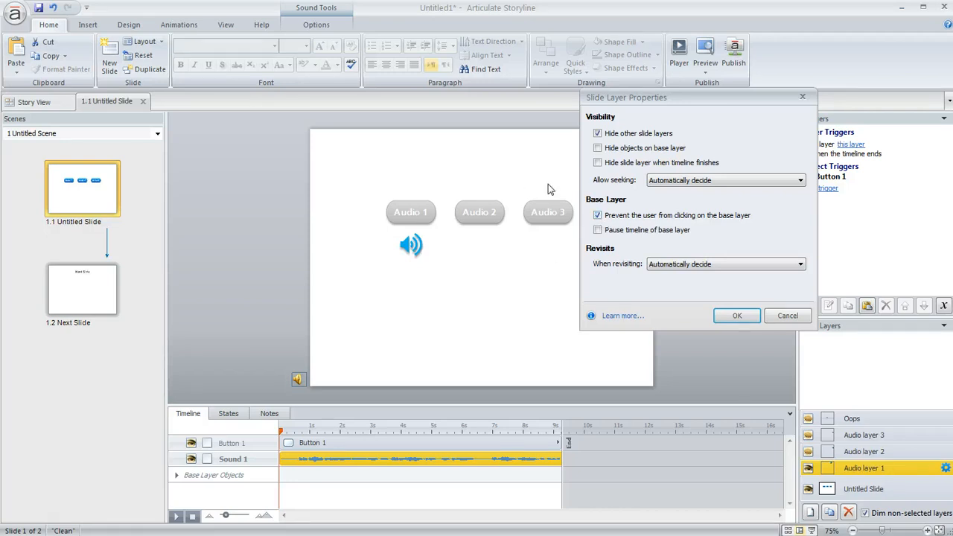
pyautogui.moveTo(439, 265)
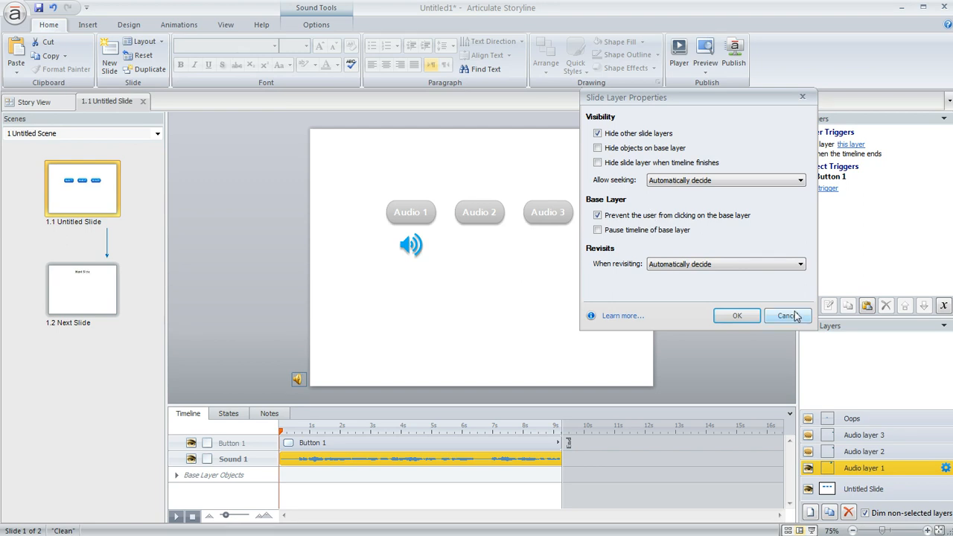
pyautogui.click(786, 316)
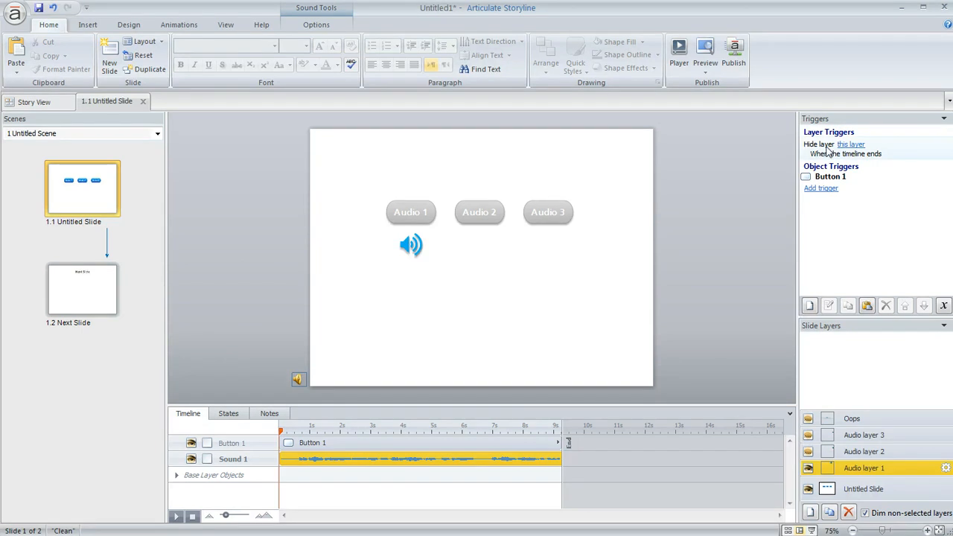
pyautogui.click(845, 149)
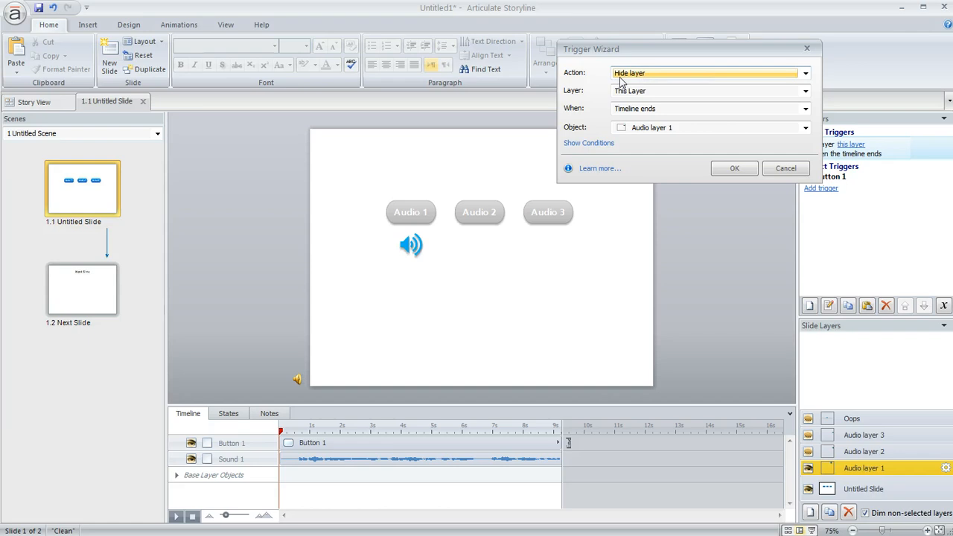
pyautogui.moveTo(647, 97)
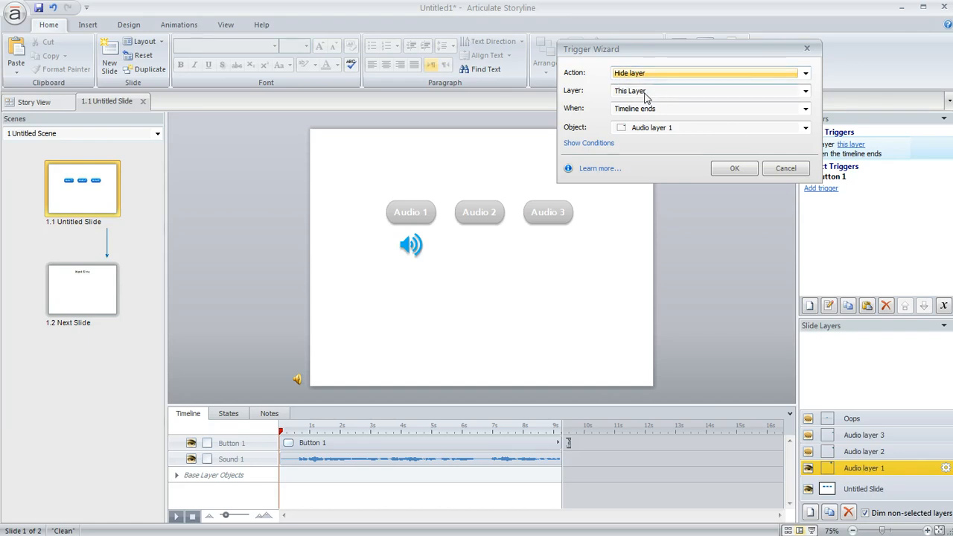
pyautogui.moveTo(657, 95)
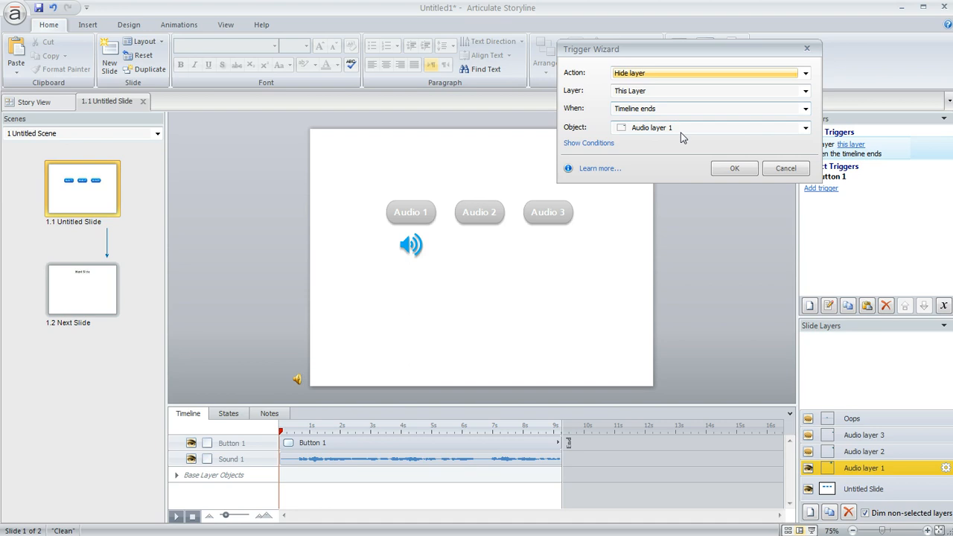
pyautogui.moveTo(668, 141)
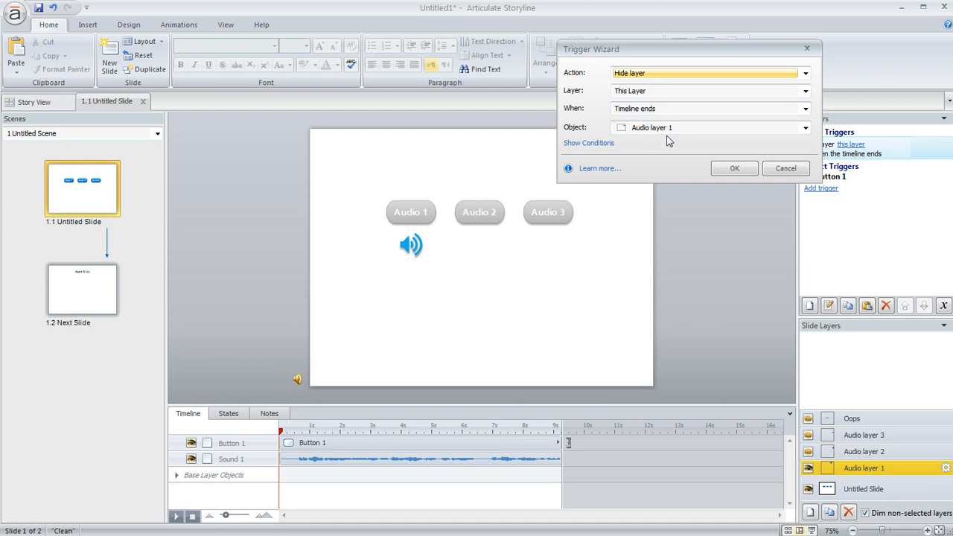
pyautogui.click(733, 168)
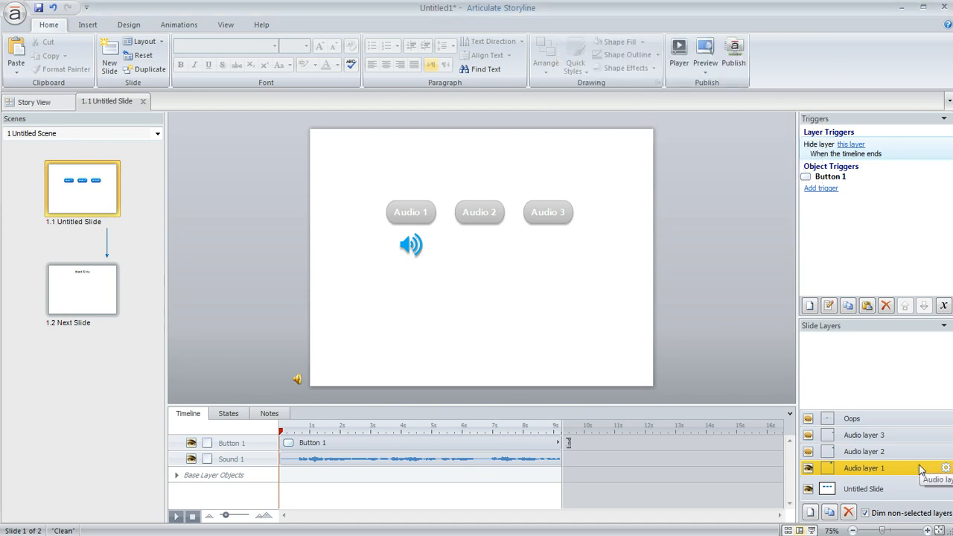
# Check the base slide's Next-button triggers, then reopen Audio layer 1 for comparison.
pyautogui.click(863, 488)
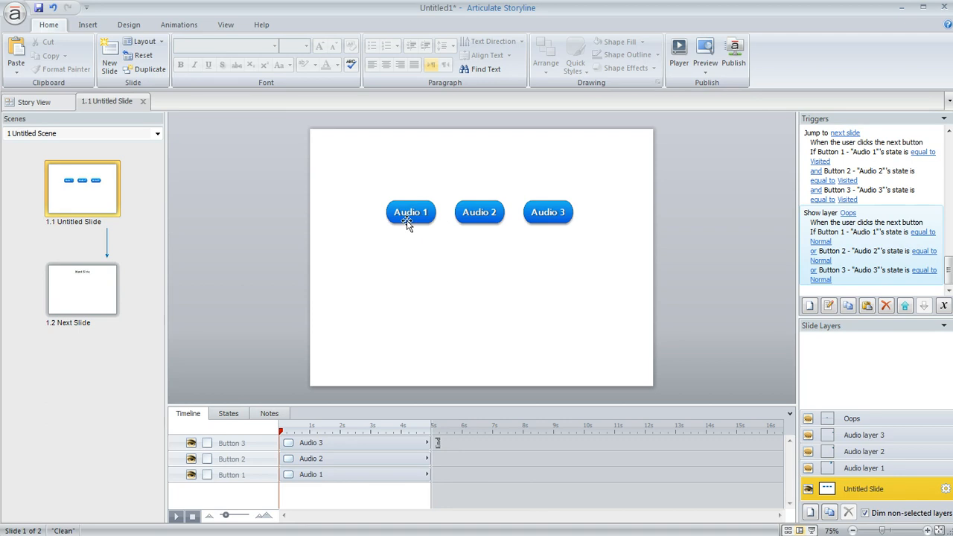
pyautogui.click(864, 468)
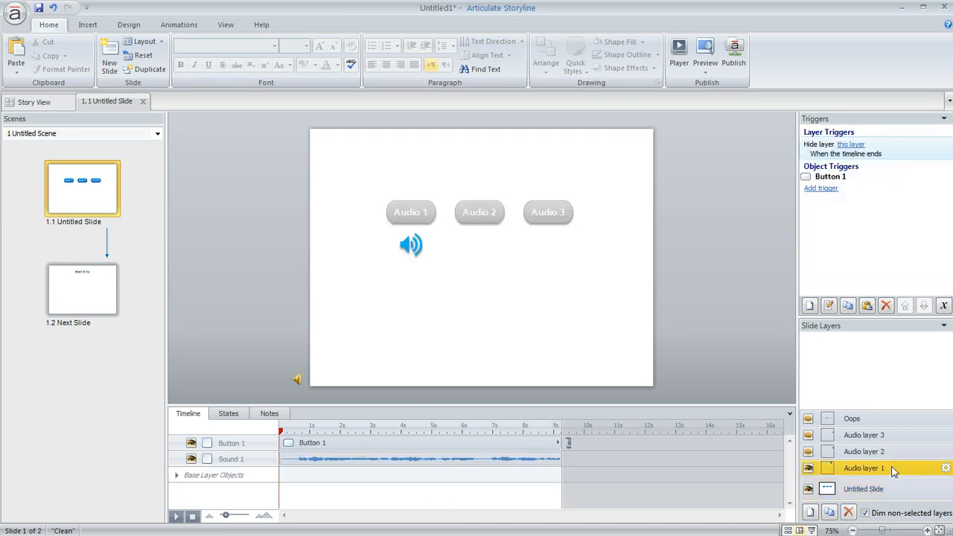
pyautogui.moveTo(503, 371)
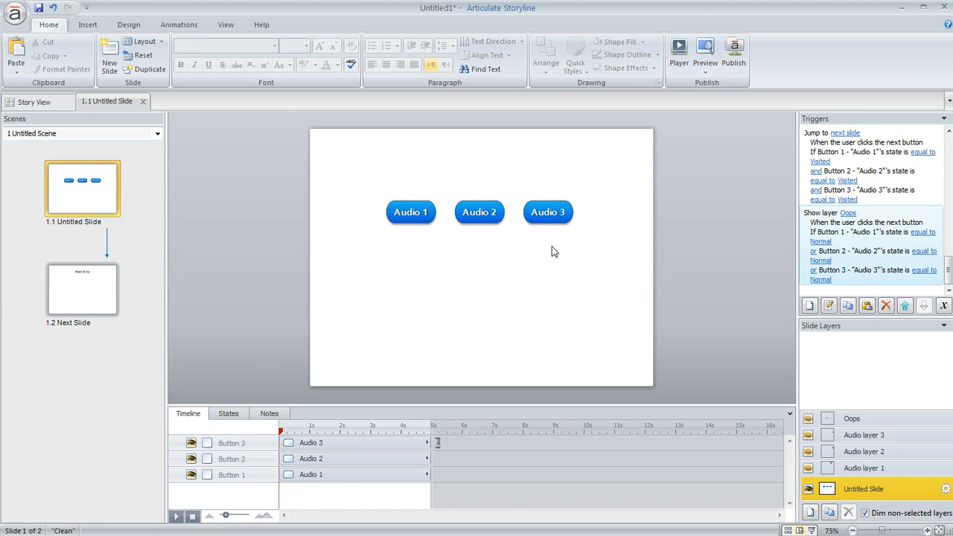
pyautogui.moveTo(561, 247)
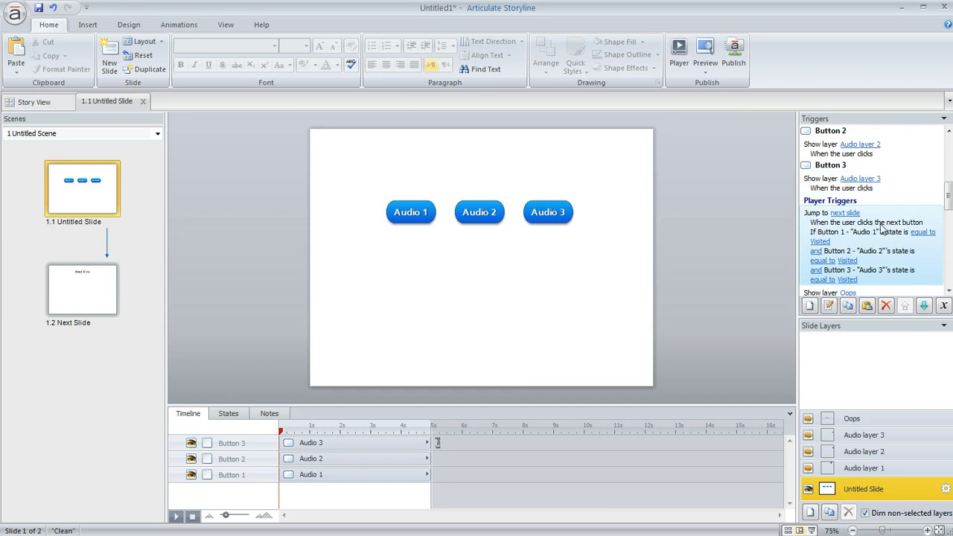
pyautogui.moveTo(840, 226)
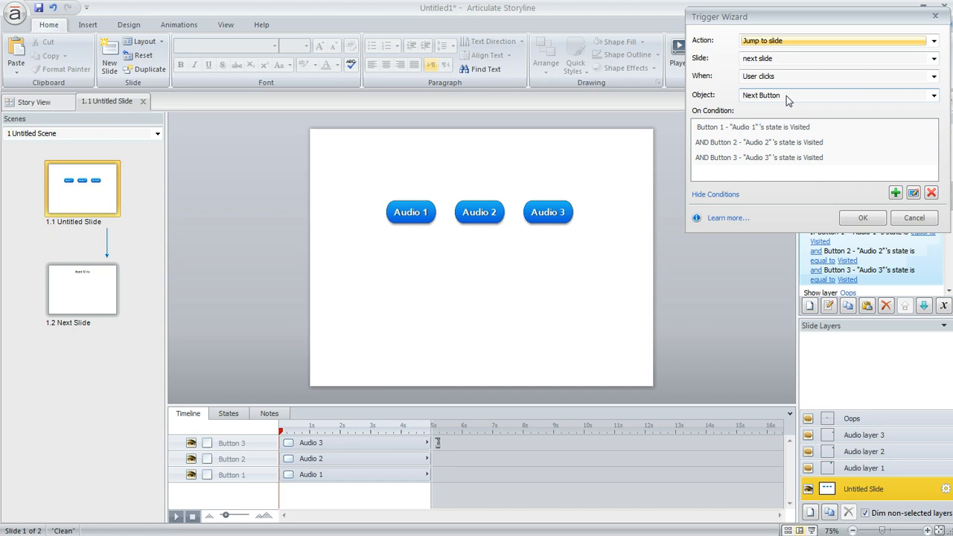
pyautogui.moveTo(714, 162)
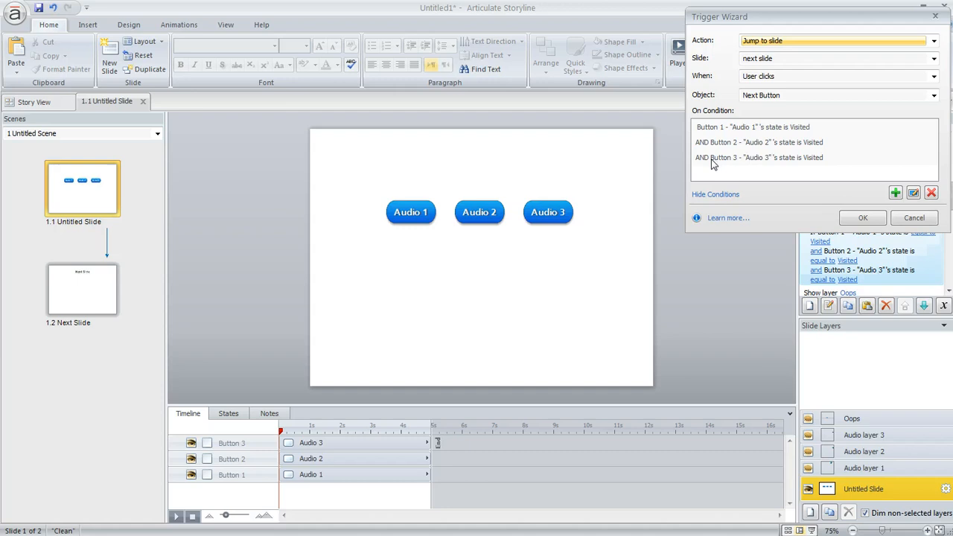
pyautogui.moveTo(798, 137)
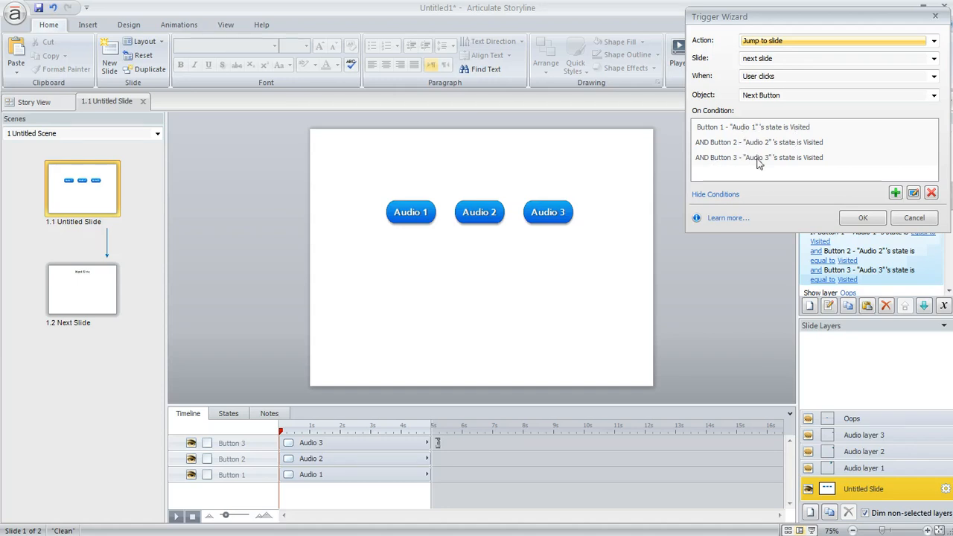
pyautogui.moveTo(542, 190)
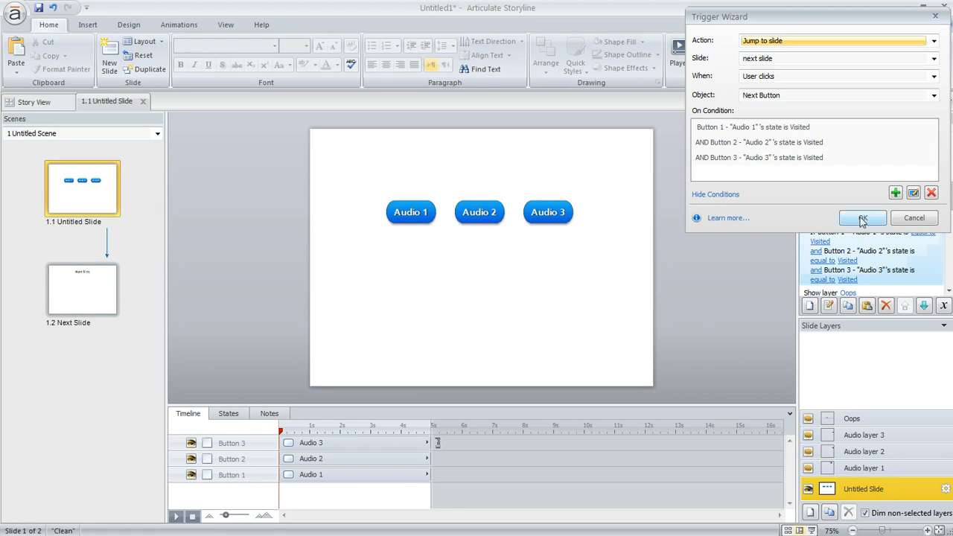
# Confirm the Jump to next slide trigger with its three AND Visited conditions.
pyautogui.click(862, 217)
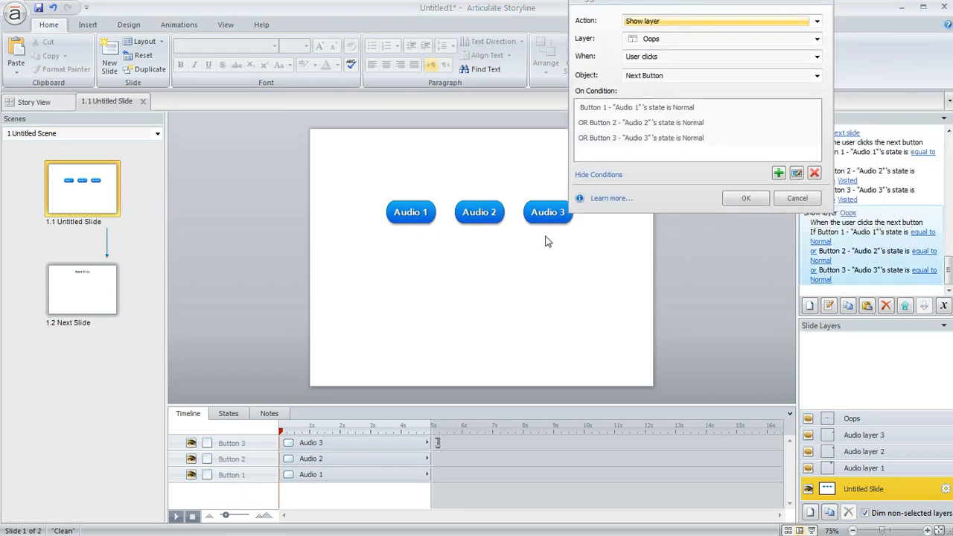
pyautogui.moveTo(600, 35)
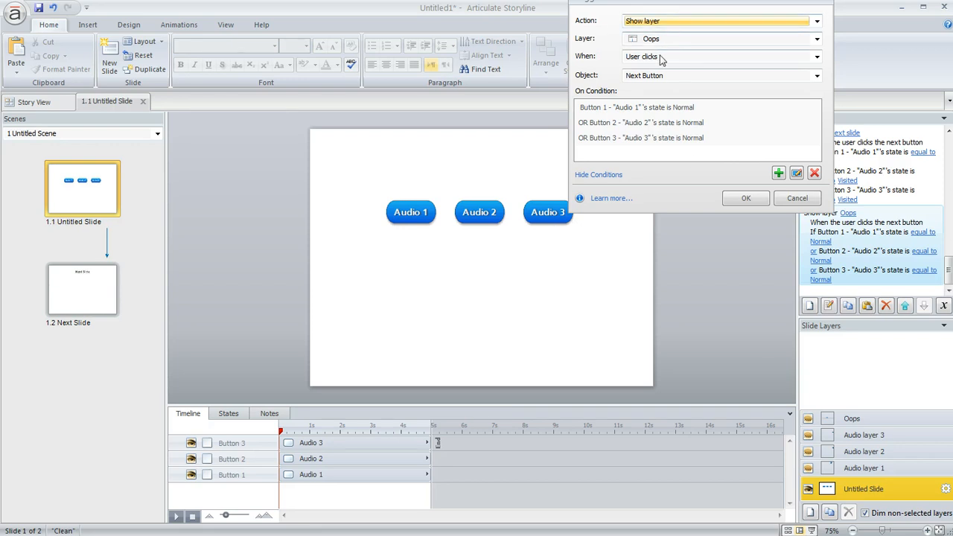
pyautogui.moveTo(670, 84)
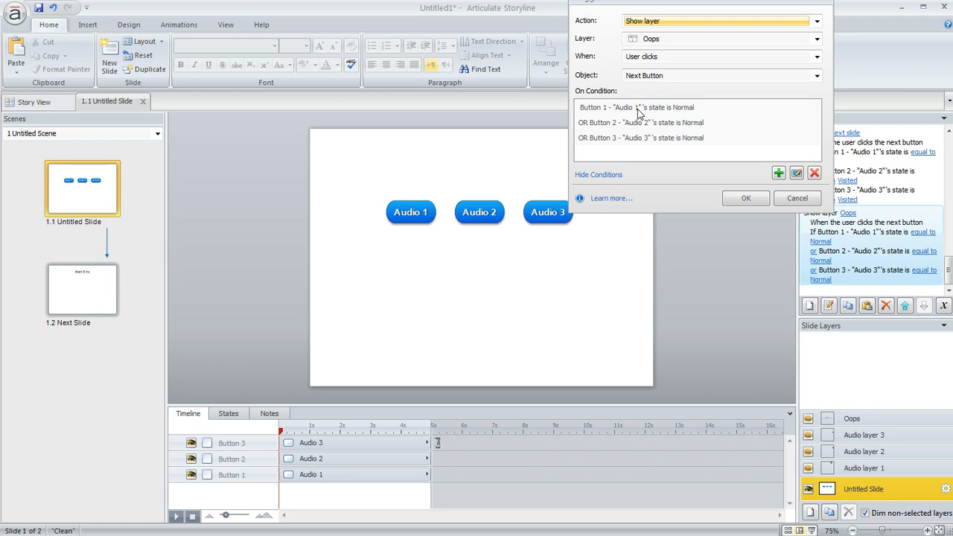
pyautogui.moveTo(596, 133)
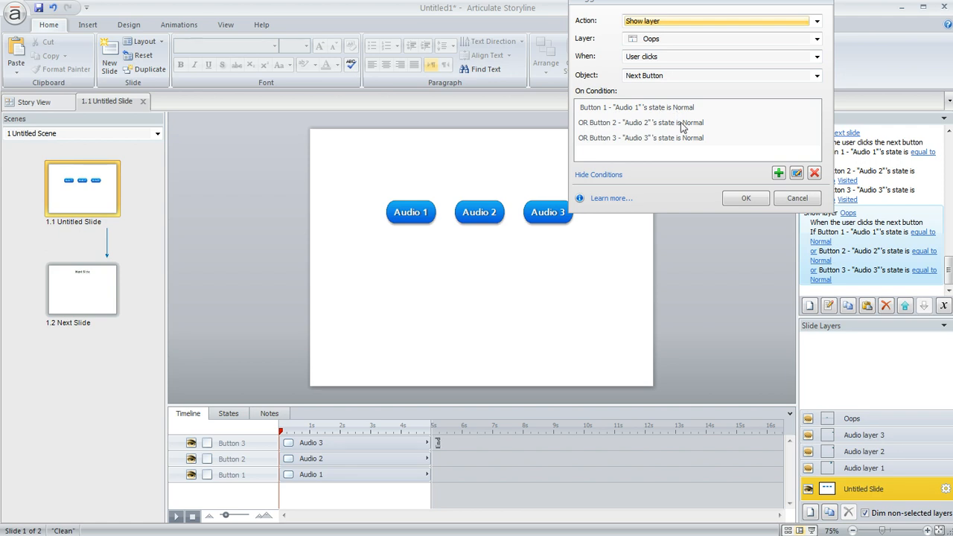
pyautogui.moveTo(601, 152)
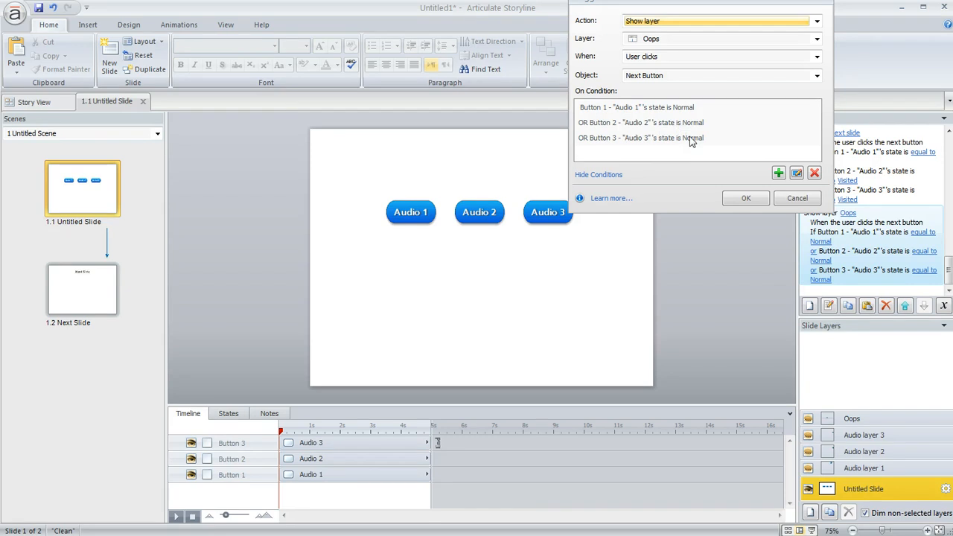
# Confirm the Show layer Oops trigger with OR conditions for each button state Normal.
pyautogui.click(745, 198)
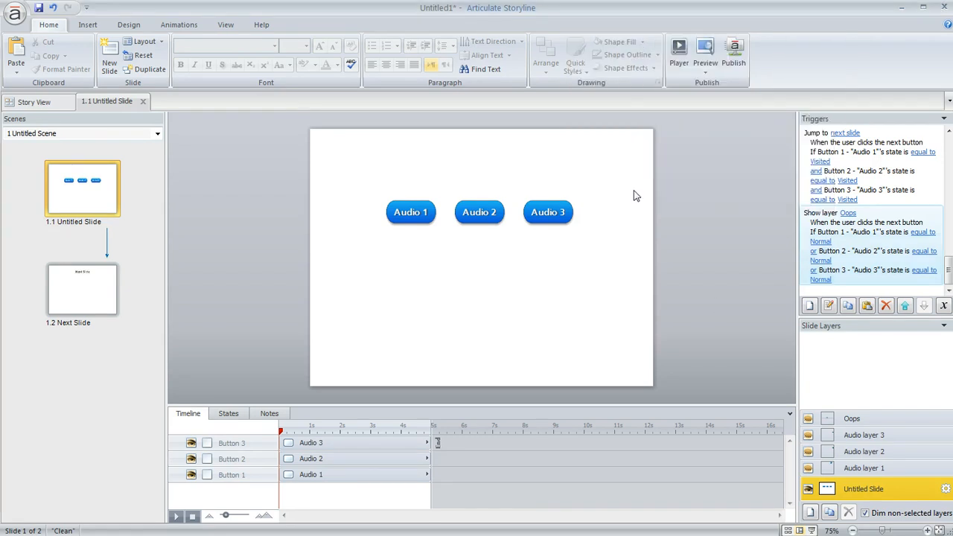
pyautogui.moveTo(796, 335)
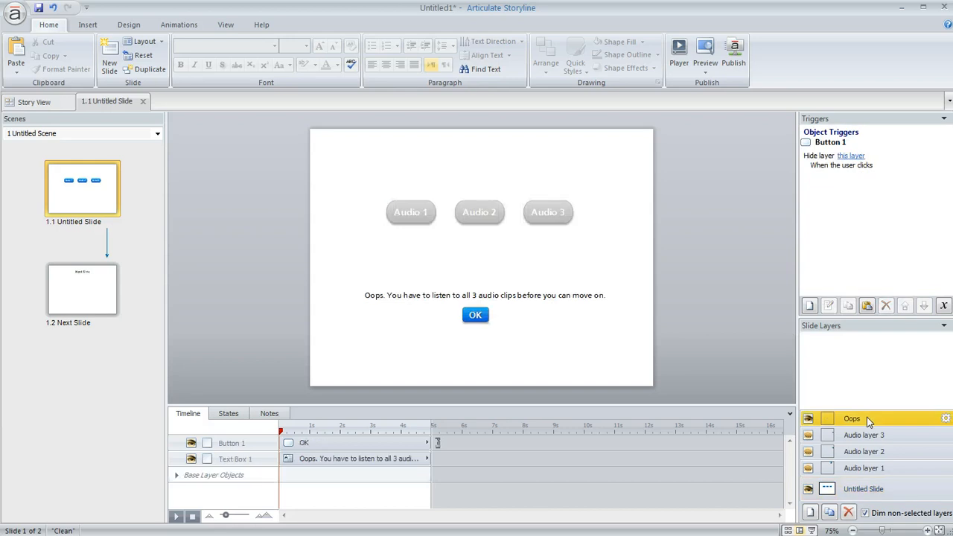
# View the Oops layer's warning to listen to all 3 audio clips.
pyautogui.click(863, 488)
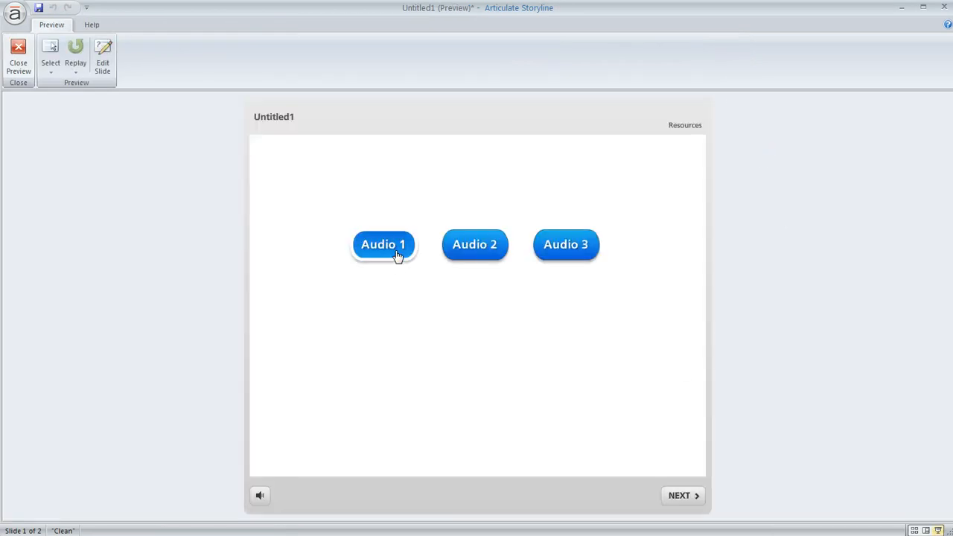
# In the preview, play the Audio 1 and Audio 3 clips.
pyautogui.click(383, 245)
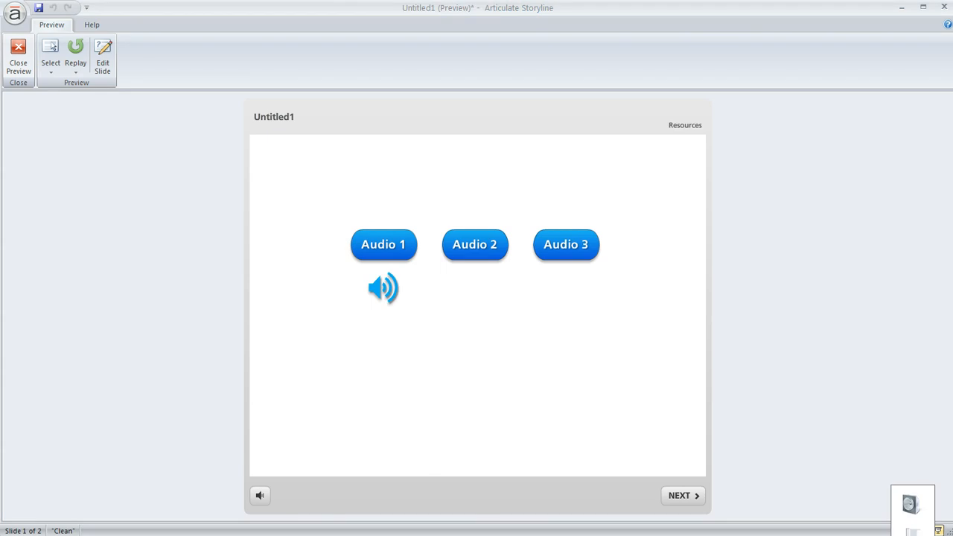
pyautogui.moveTo(482, 255)
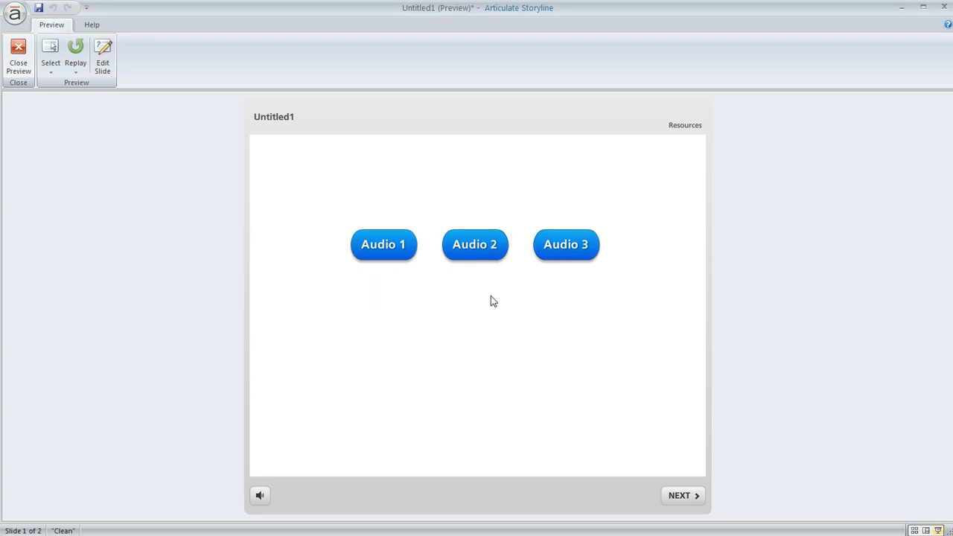
pyautogui.moveTo(528, 279)
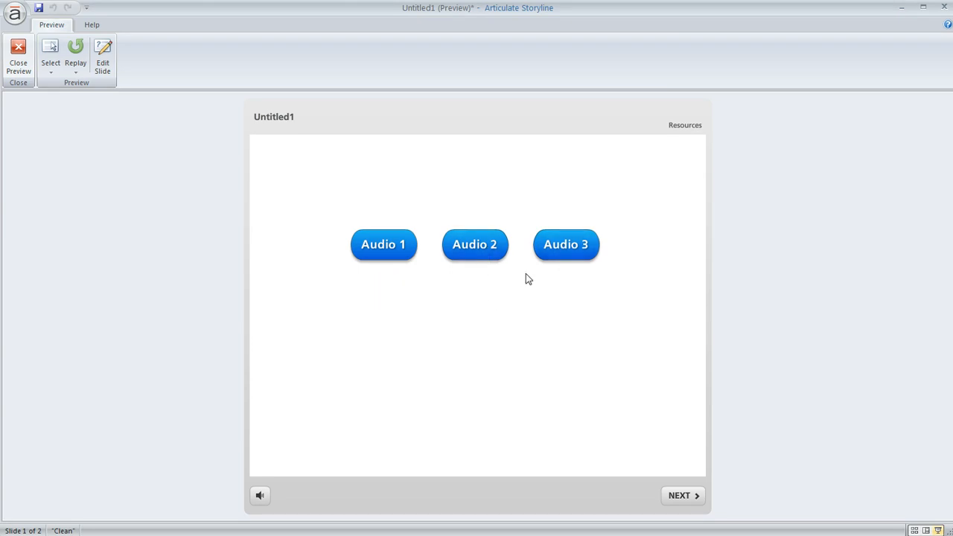
pyautogui.click(565, 244)
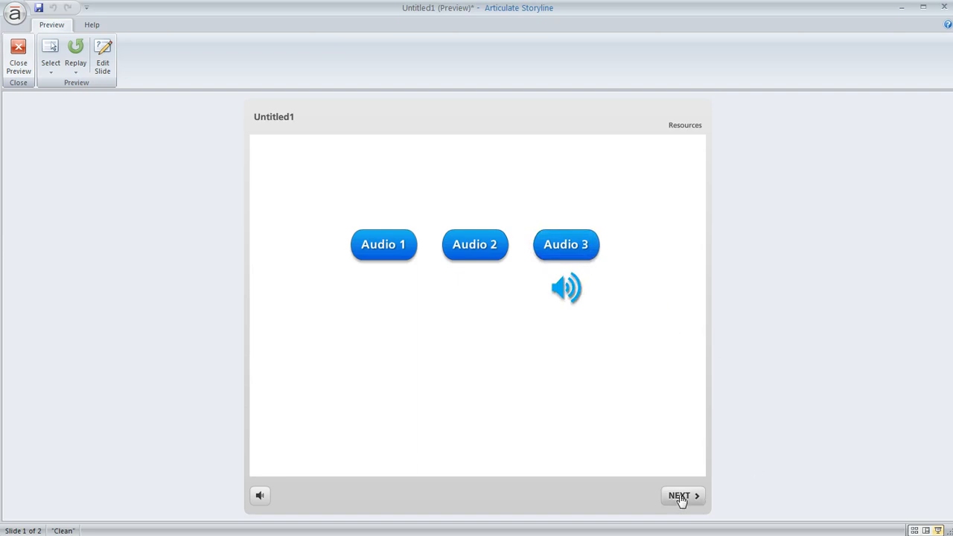
pyautogui.click(682, 495)
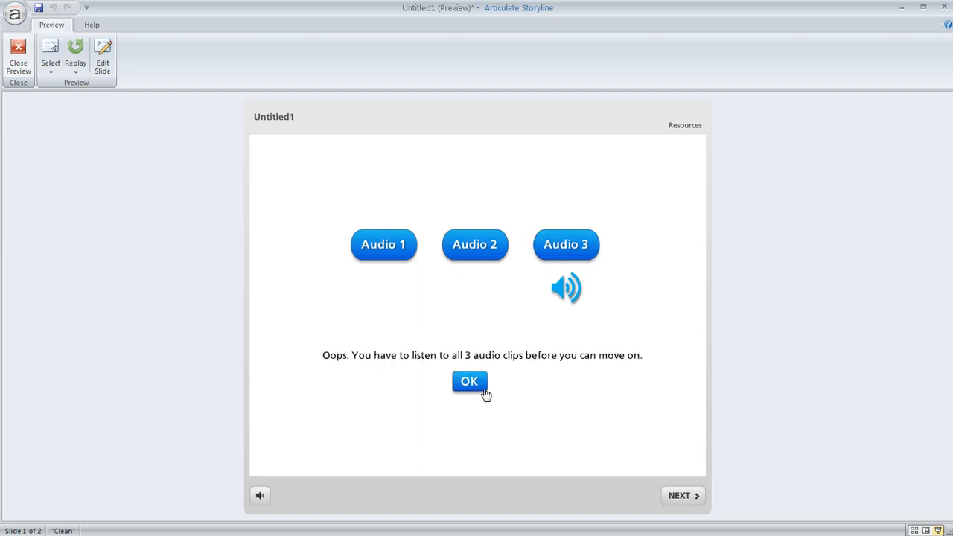
pyautogui.click(469, 381)
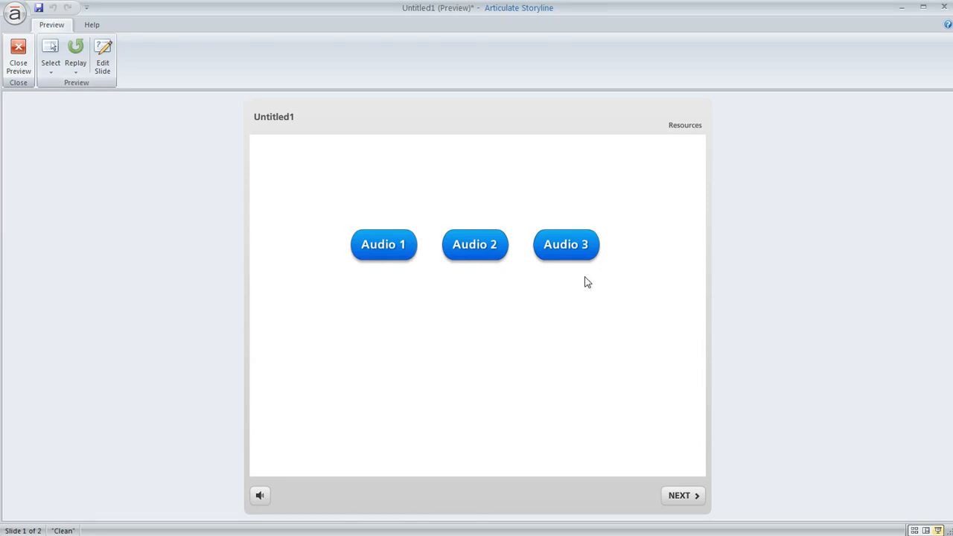
pyautogui.moveTo(566, 261)
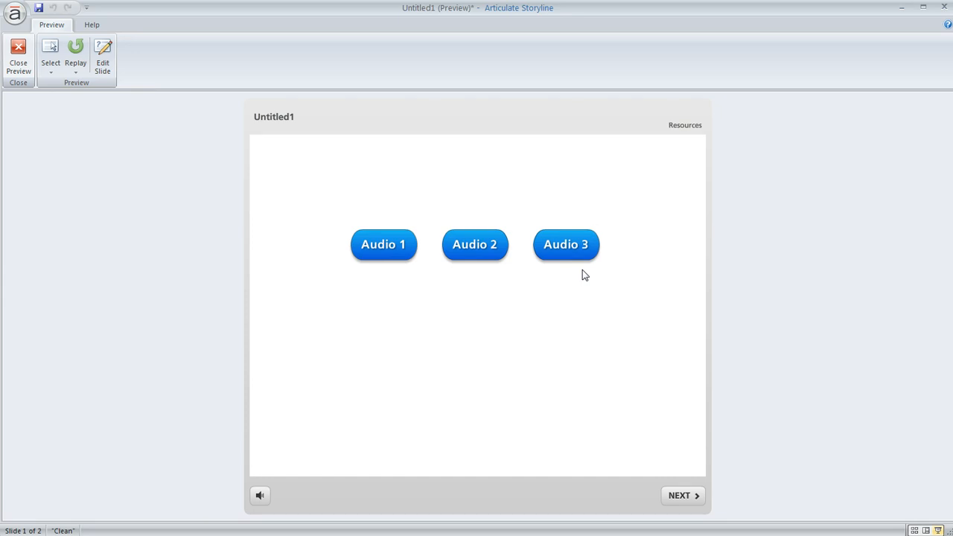
# Play Audio 2 in the preview, then advance to the Next Slide.
pyautogui.click(474, 244)
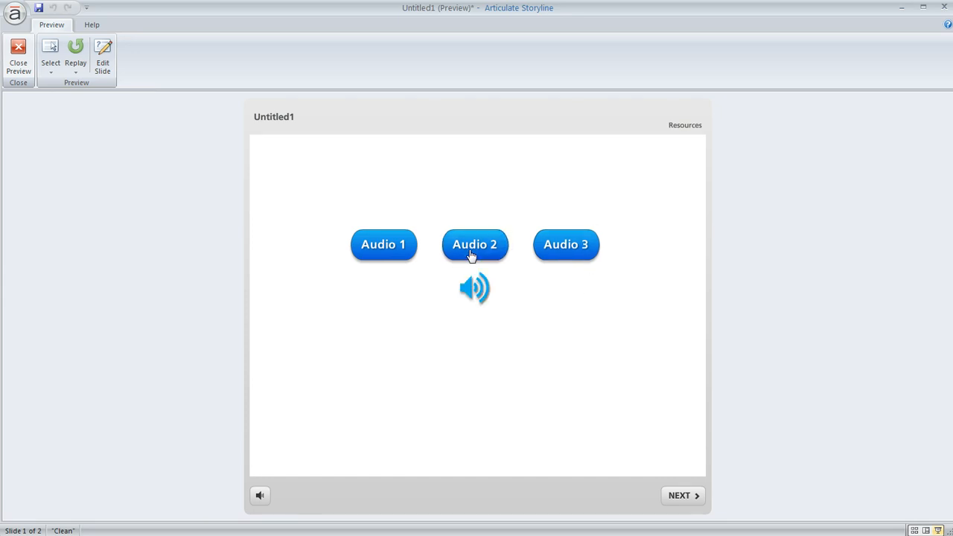
pyautogui.moveTo(570, 326)
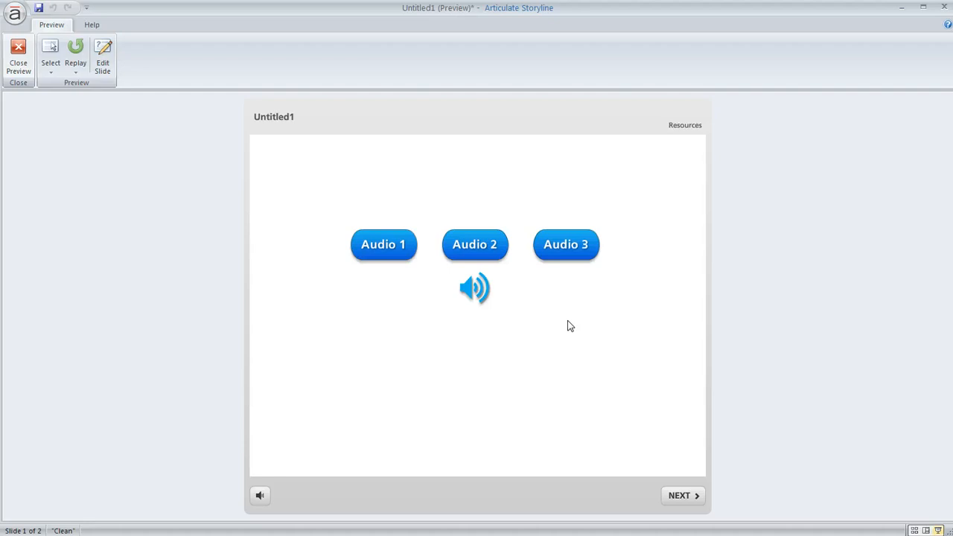
pyautogui.moveTo(612, 404)
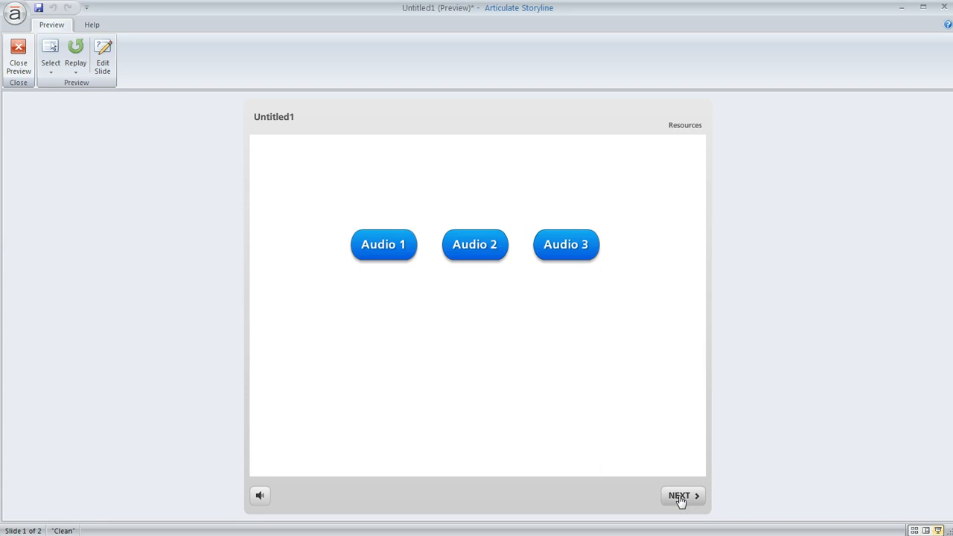
pyautogui.click(679, 495)
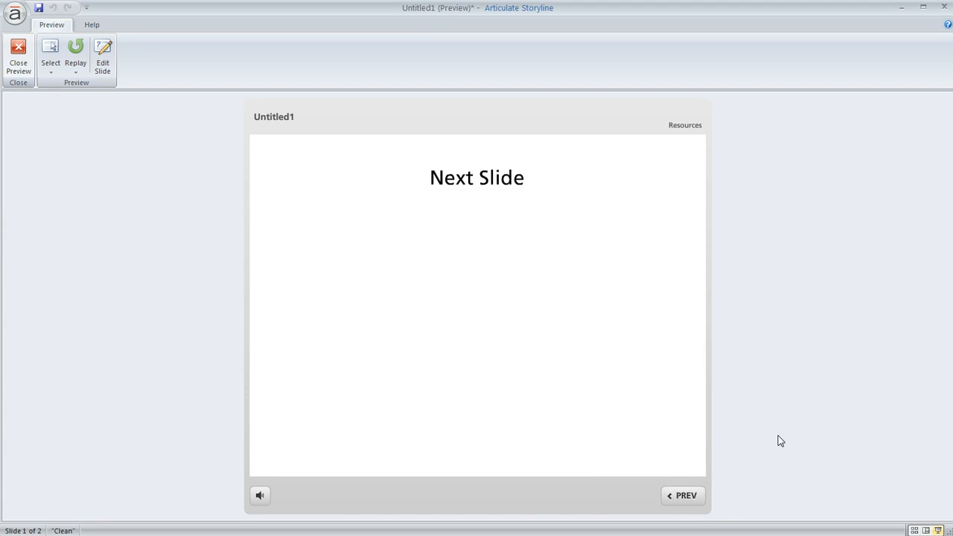